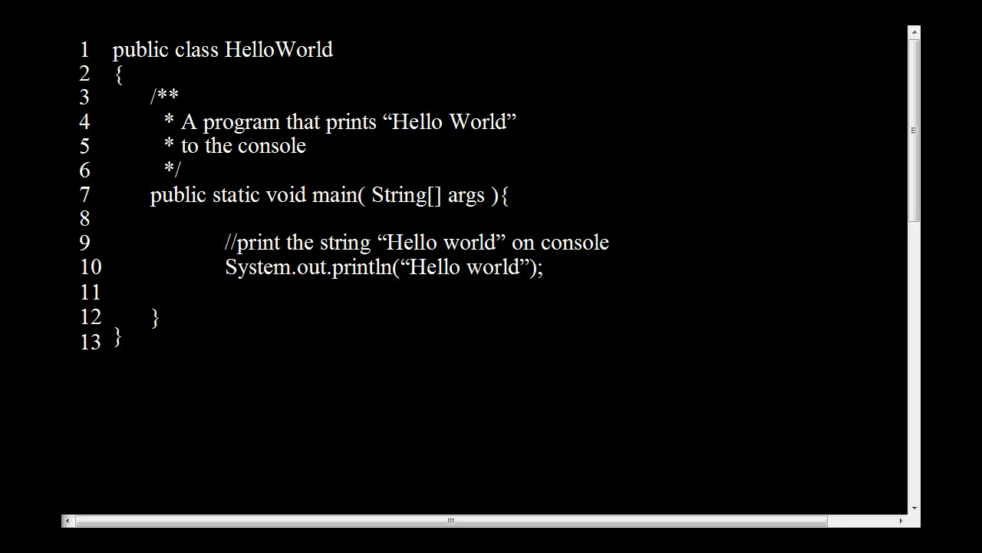
{"action": "mouse_move", "coordinate": [113, 69]}
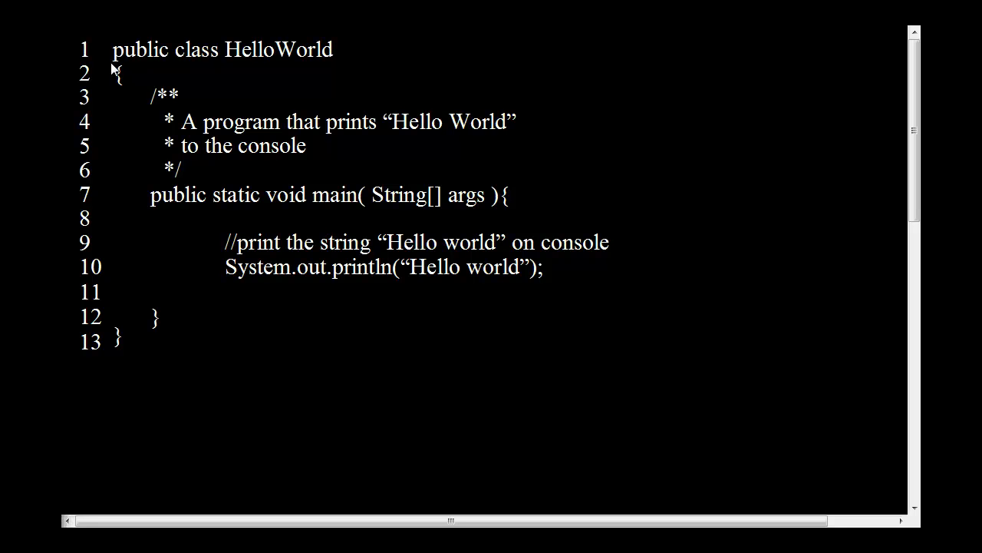